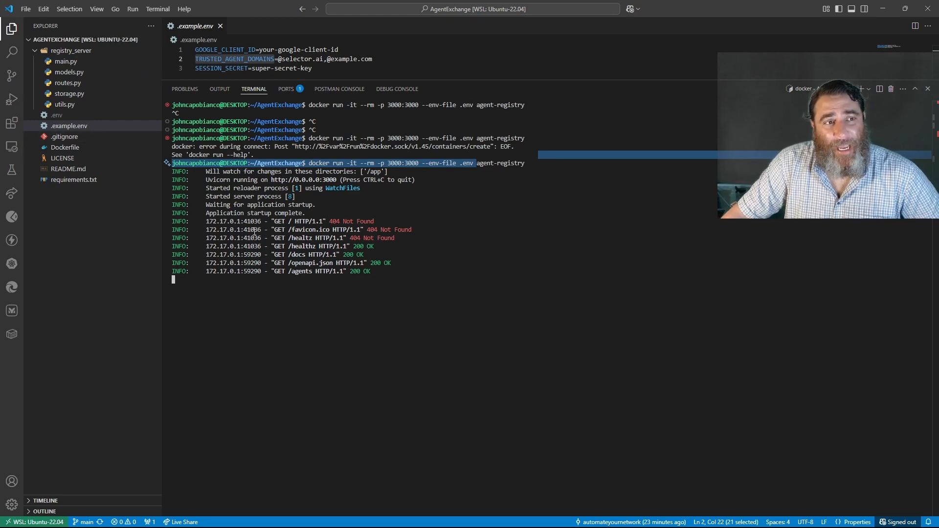
Review the registry server's main.py, models.py, storage.py and utils.py in turn
{"action": "left_click", "coordinate": [65, 62]}
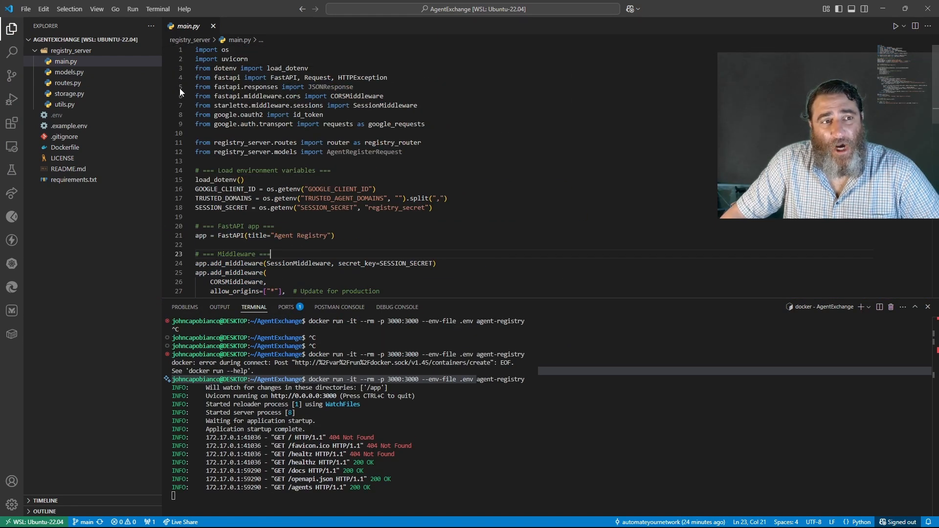
{"action": "left_click", "coordinate": [69, 72]}
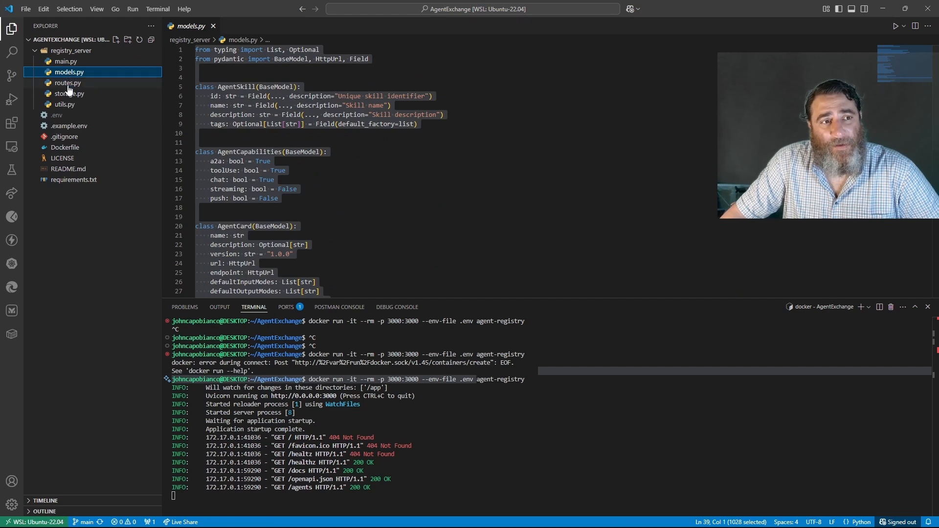
{"action": "left_click", "coordinate": [69, 94]}
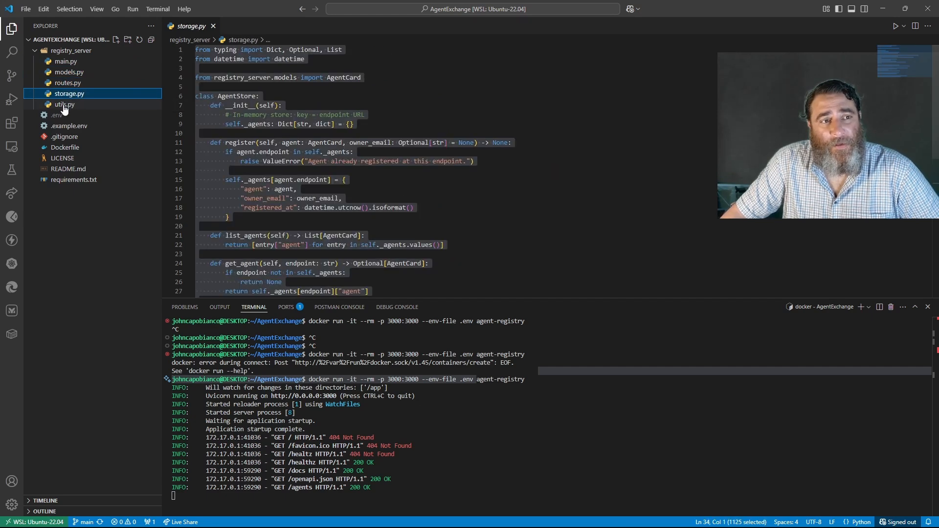
{"action": "left_click", "coordinate": [64, 104]}
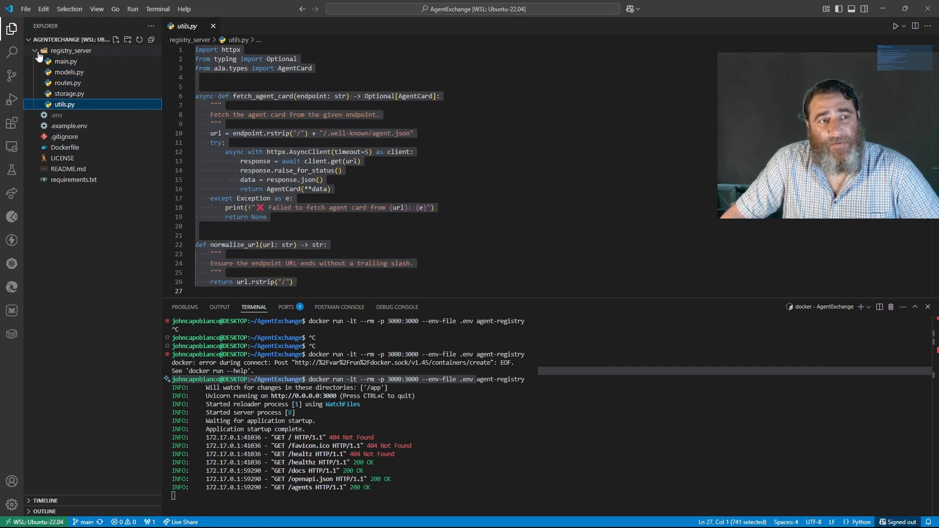
Collapse registry_server, then review the Dockerfile and requirements.txt before returning to the browser
{"action": "left_click", "coordinate": [69, 126]}
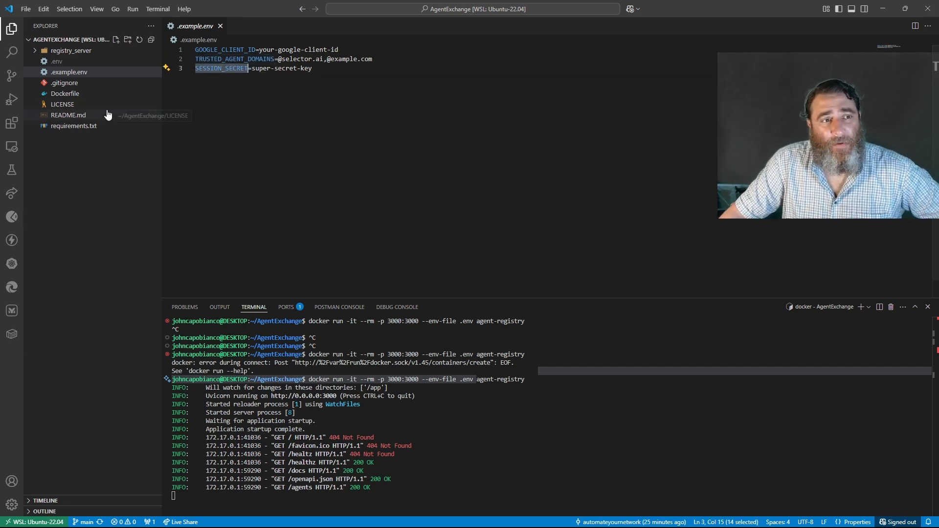
{"action": "left_click", "coordinate": [64, 94]}
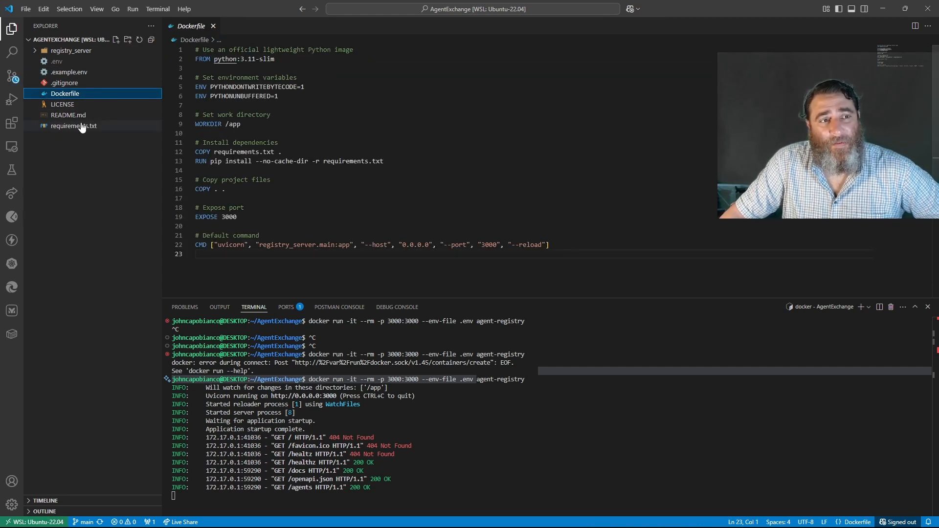
{"action": "left_click", "coordinate": [74, 125]}
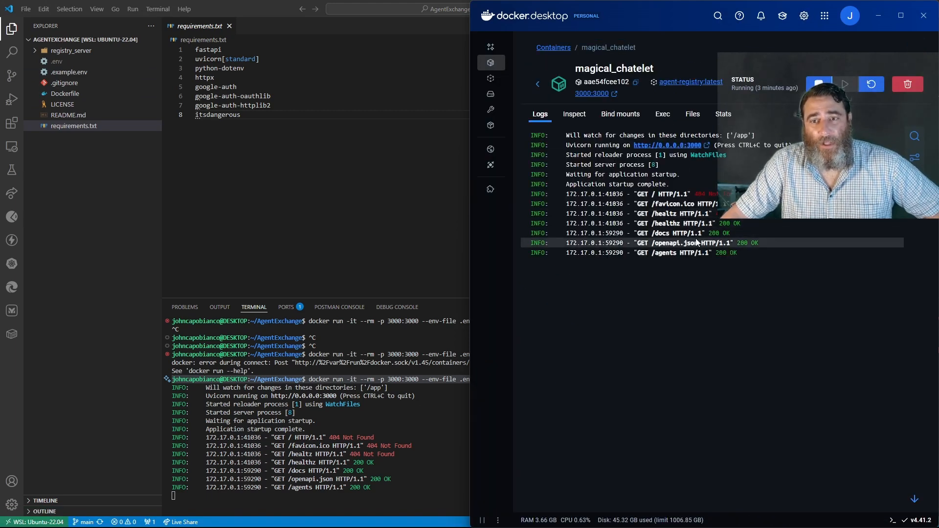
{"action": "mouse_move", "coordinate": [59, 517]}
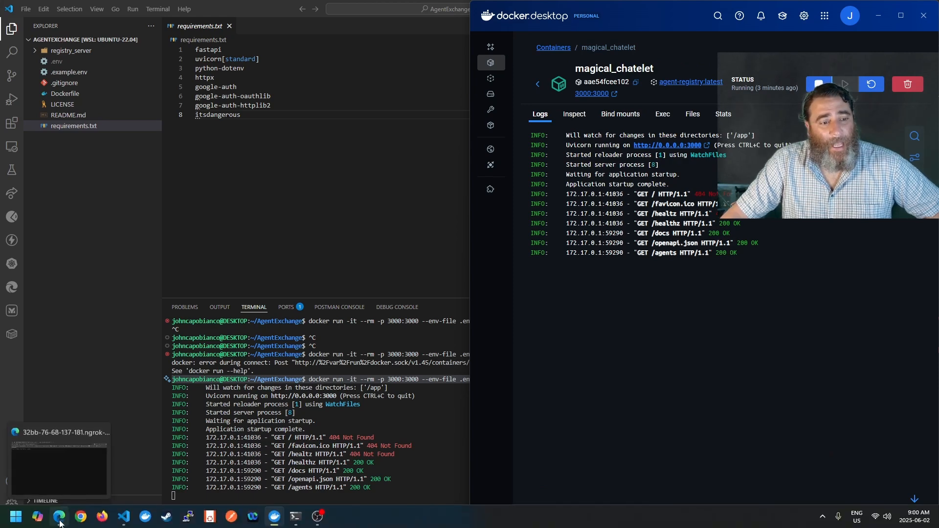
{"action": "left_click", "coordinate": [58, 516]}
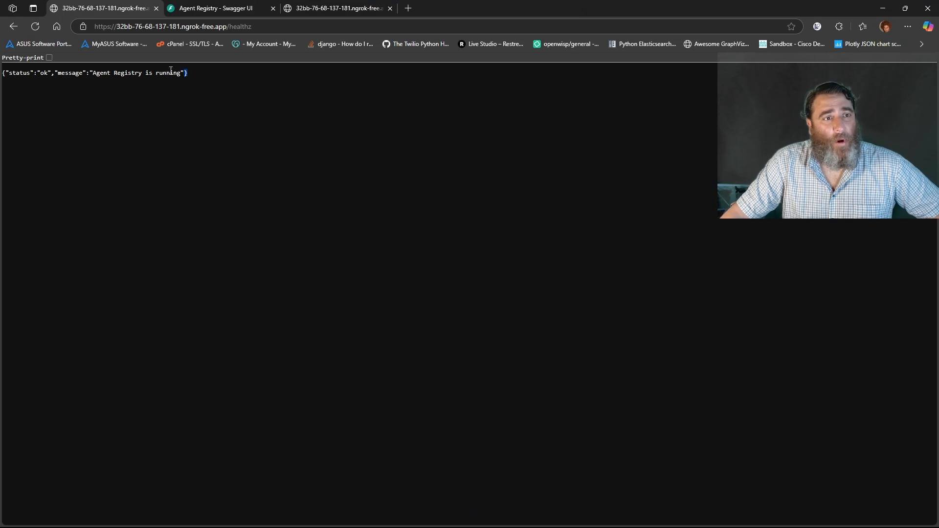
Highlight the /healthz running status and the empty /agents list
{"action": "triple_click", "coordinate": [93, 73]}
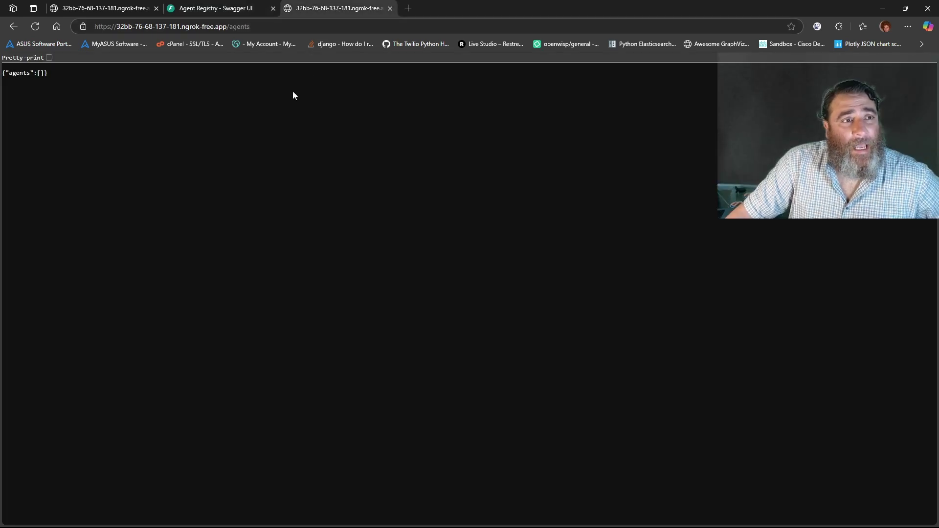
{"action": "double_click", "coordinate": [18, 73]}
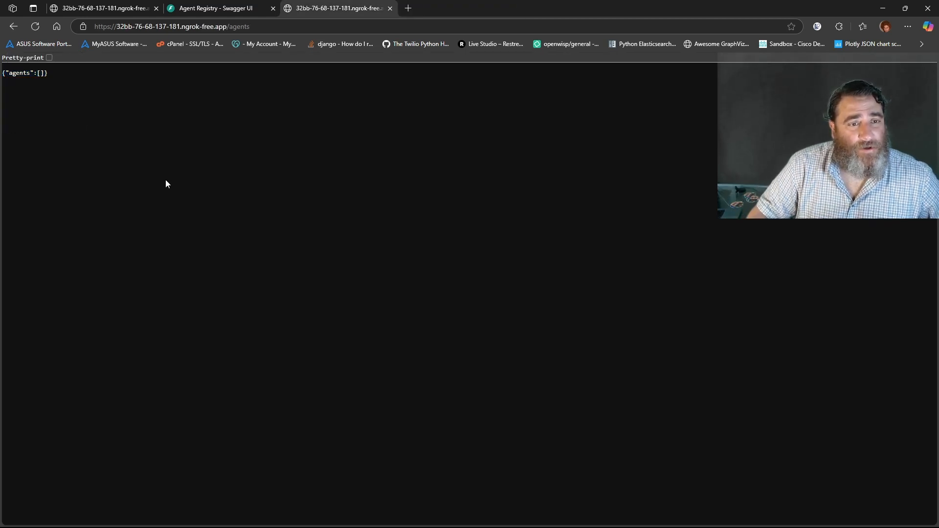
{"action": "mouse_move", "coordinate": [294, 267]}
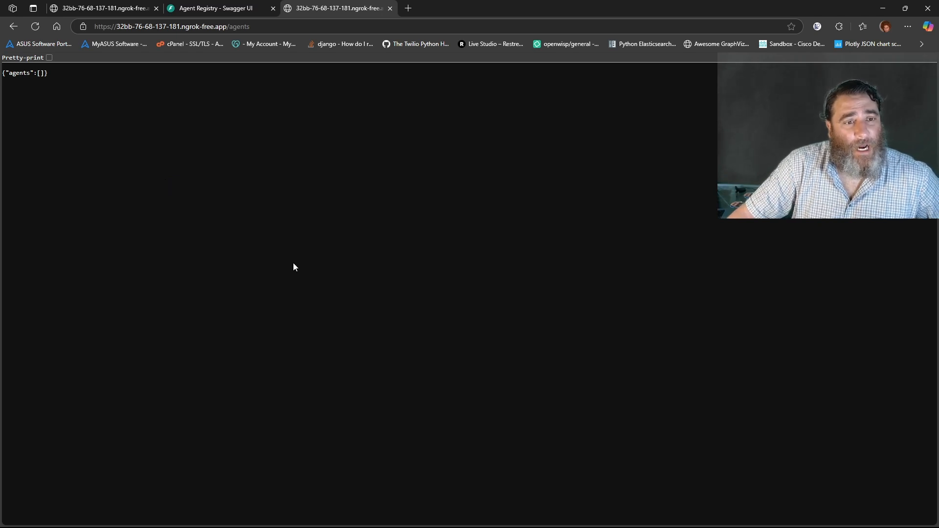
{"action": "mouse_move", "coordinate": [667, 422]}
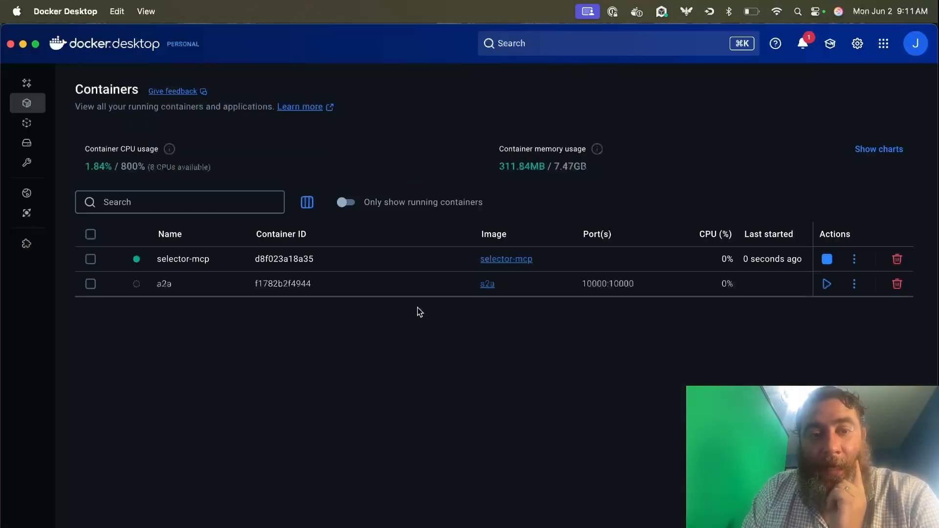
Start the stopped a2a container alongside selector-mcp
{"action": "left_click", "coordinate": [826, 283]}
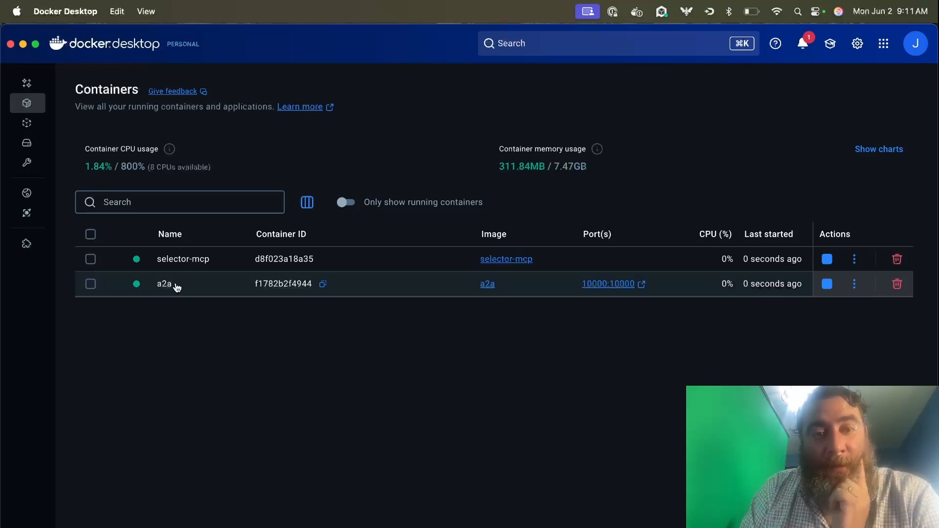
{"action": "left_click", "coordinate": [164, 284]}
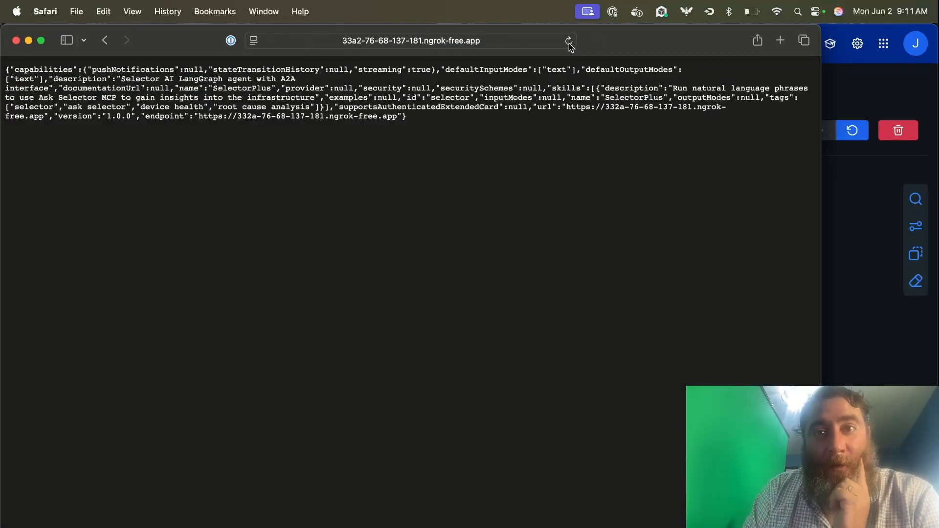
{"action": "mouse_move", "coordinate": [520, 45]}
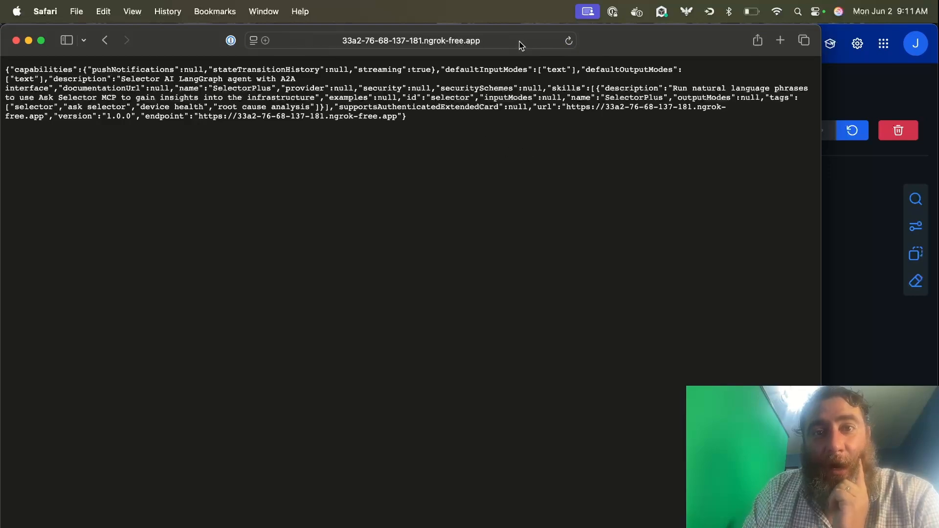
Edit the agent card address to the agent's base URL to see its welcome message
{"action": "left_click", "coordinate": [411, 41]}
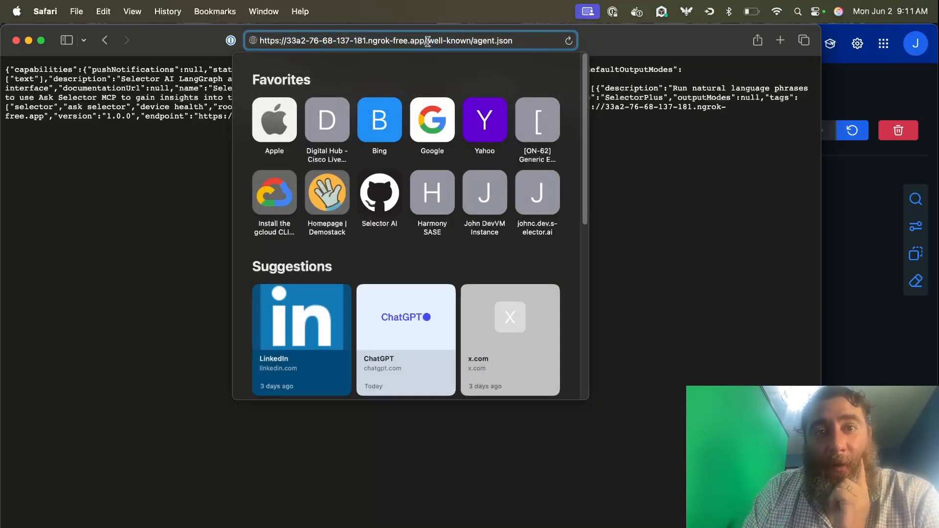
{"action": "type", "text": "/login"}
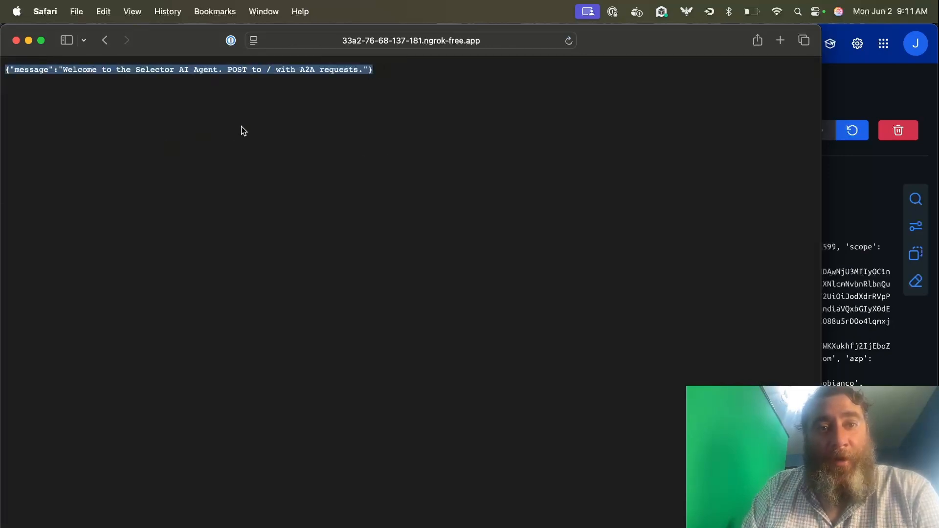
{"action": "mouse_move", "coordinate": [589, 213]}
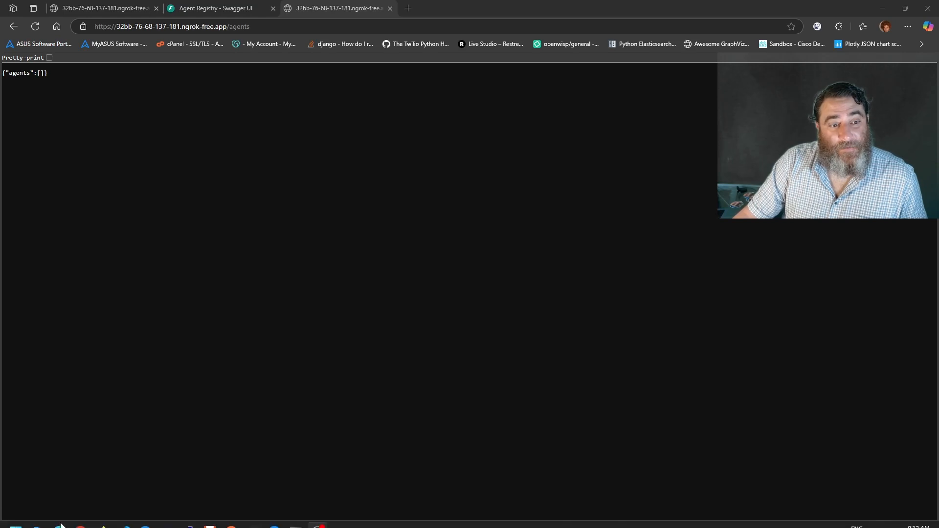
Reload the registry /agents page so SelectorPlus appears in the list
{"action": "left_click", "coordinate": [34, 26]}
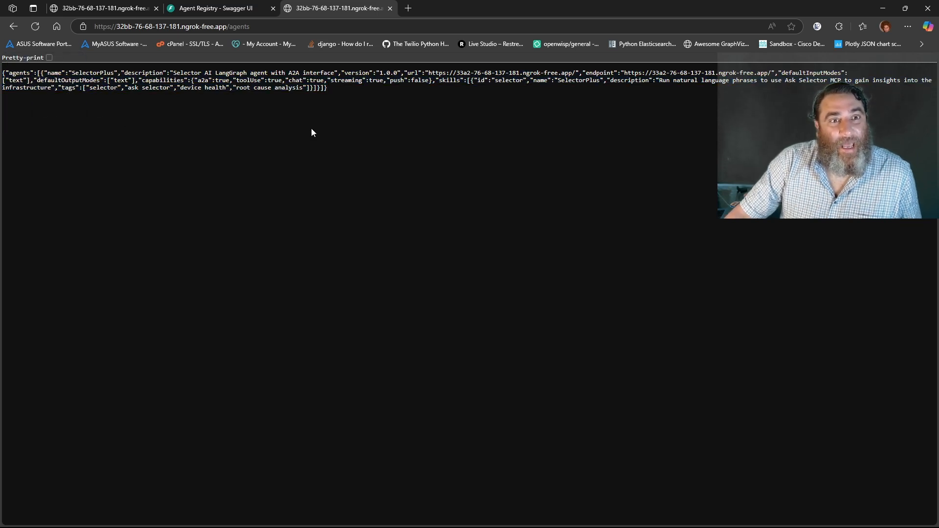
{"action": "mouse_move", "coordinate": [317, 517]}
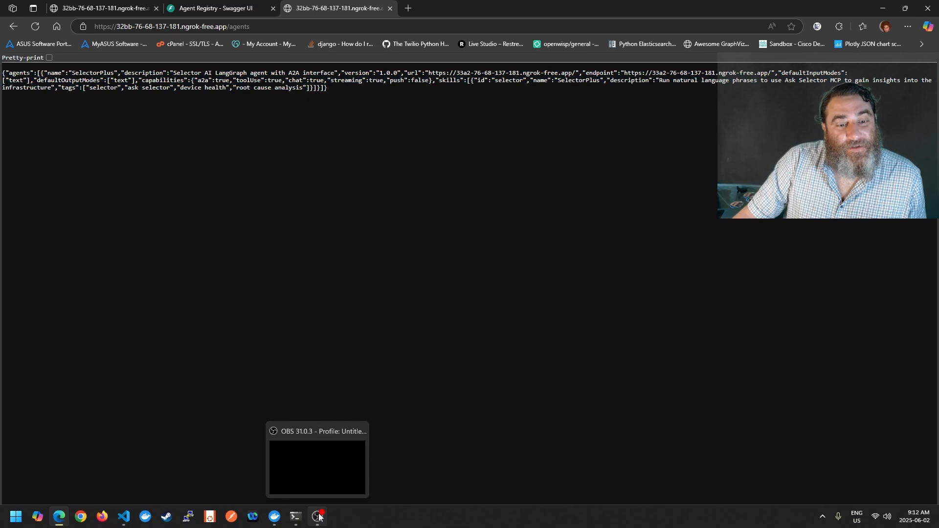
{"action": "left_click", "coordinate": [123, 519]}
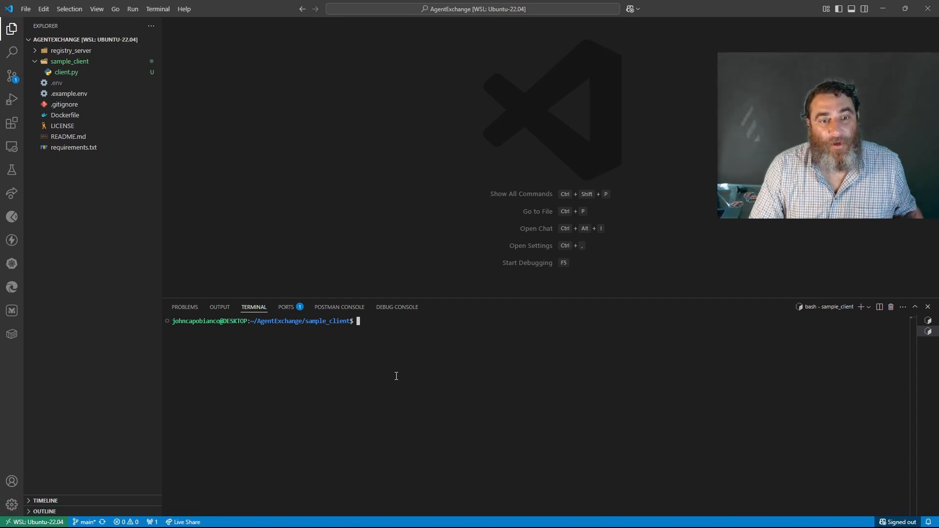
Run python3.13 client.py, follow the Google authorization link and paste the ngrok redirect URL
{"action": "type", "text": "python3.13 client.py"}
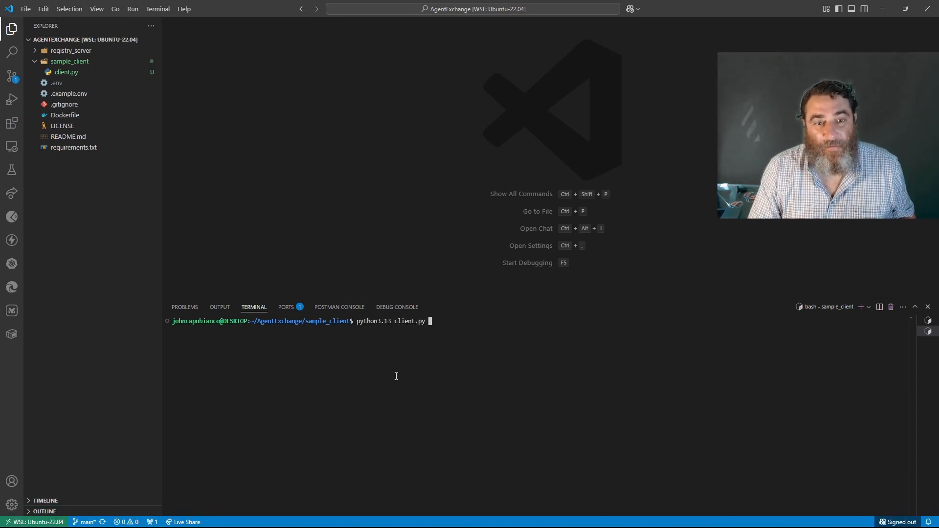
{"action": "key", "text": "Return"}
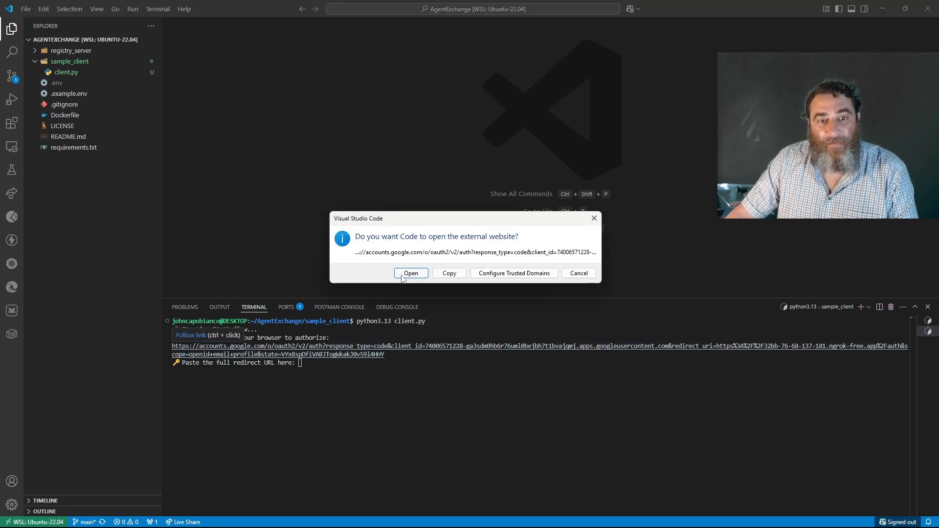
{"action": "left_click", "coordinate": [411, 273]}
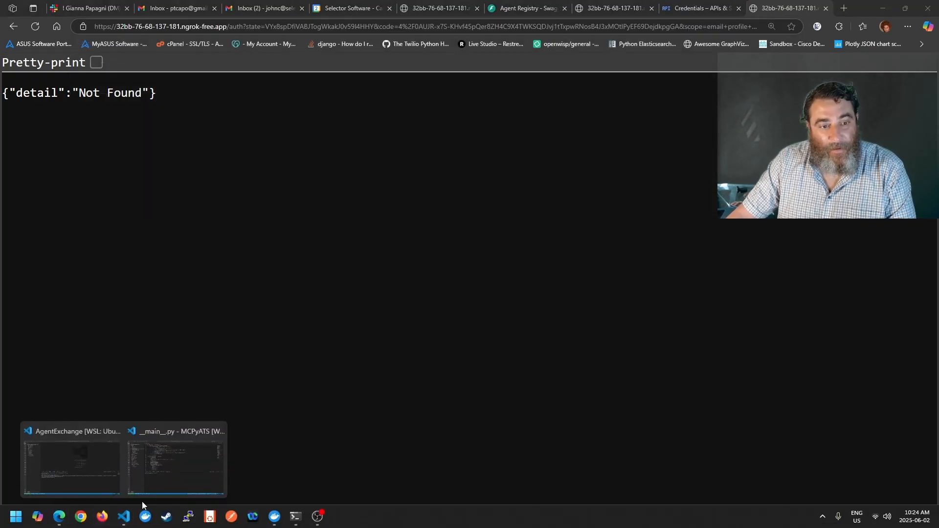
{"action": "left_click", "coordinate": [176, 467]}
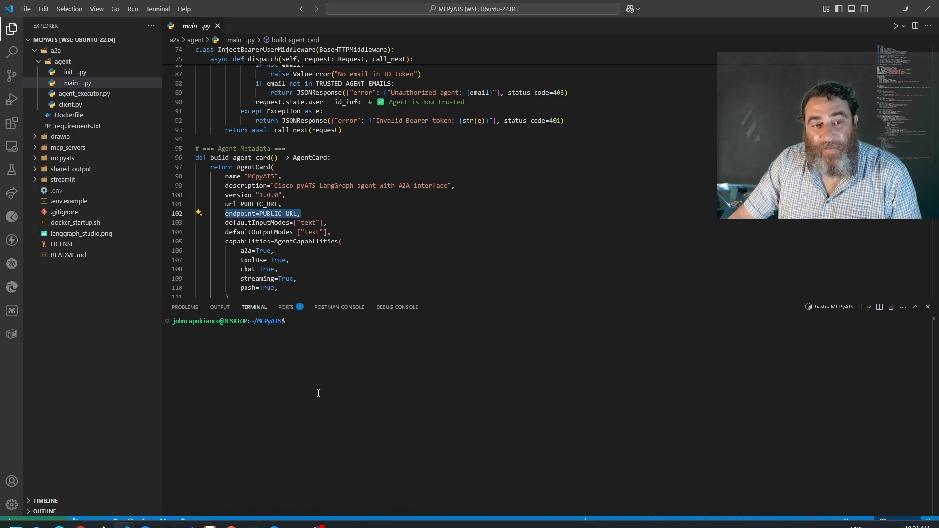
{"action": "type", "text": "https://32bb-76-68-137-181.ngrok-free.app/auth?state=..."}
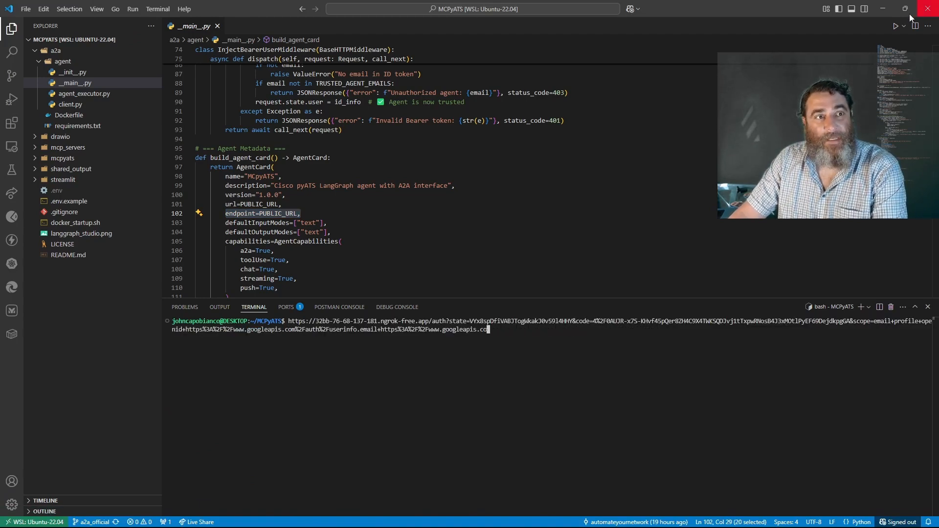
Abandon stray docker commands in the wrong terminal and return to the AgentExchange window
{"action": "type", "text": "docker run -it --rm -p 3000:3000 --env-file .env agent-registry"}
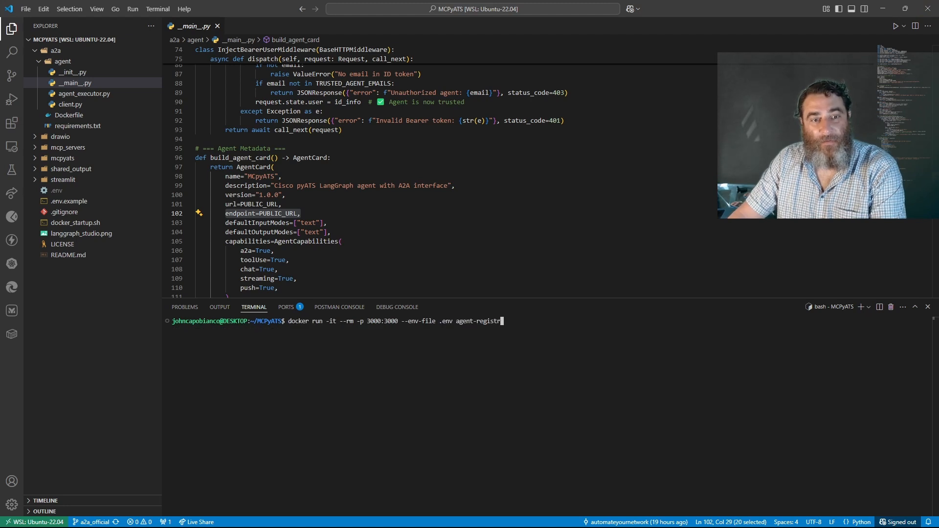
{"action": "type", "text": "docker build -t"}
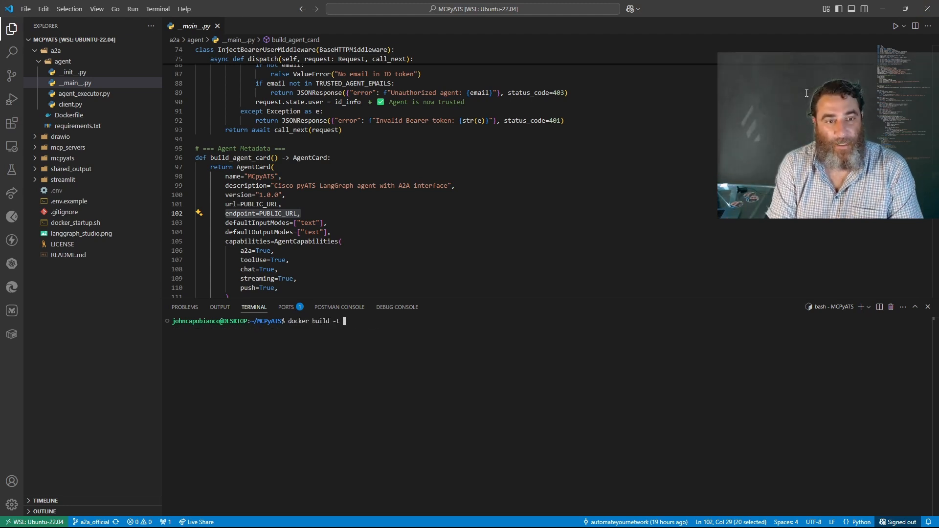
{"action": "key", "text": "ctrl+c"}
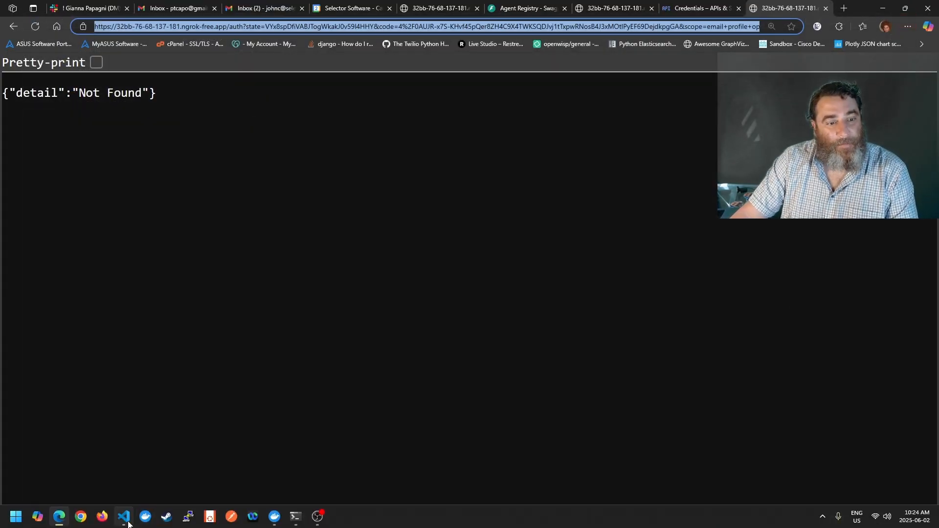
{"action": "left_click", "coordinate": [123, 517]}
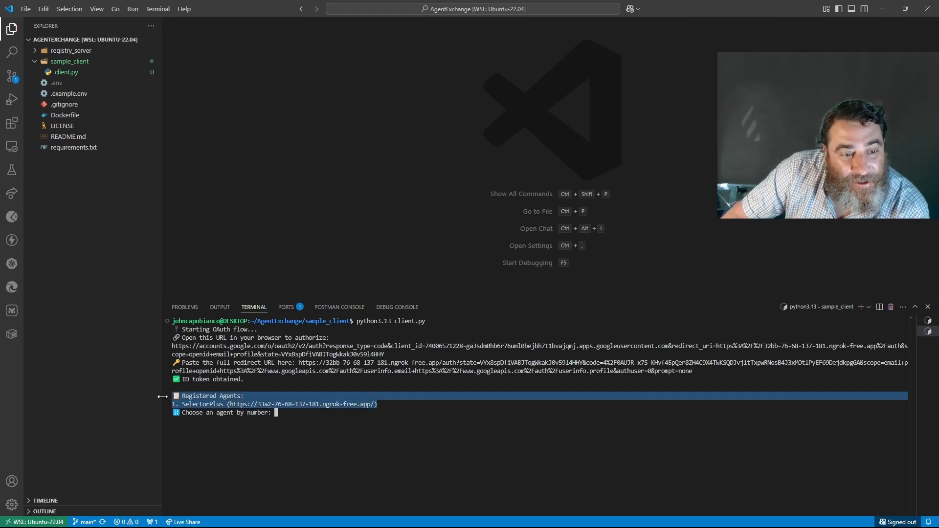
{"action": "left_click", "coordinate": [96, 8]}
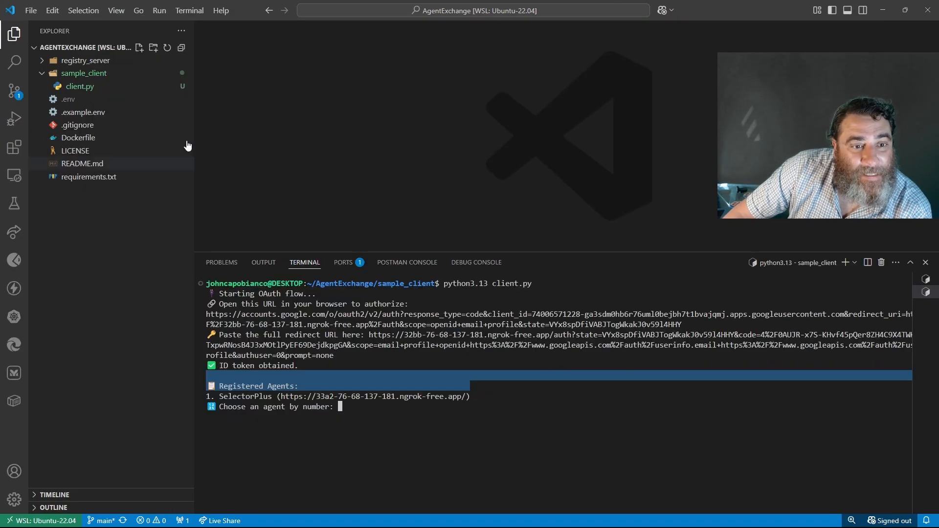
{"action": "left_click", "coordinate": [116, 10]}
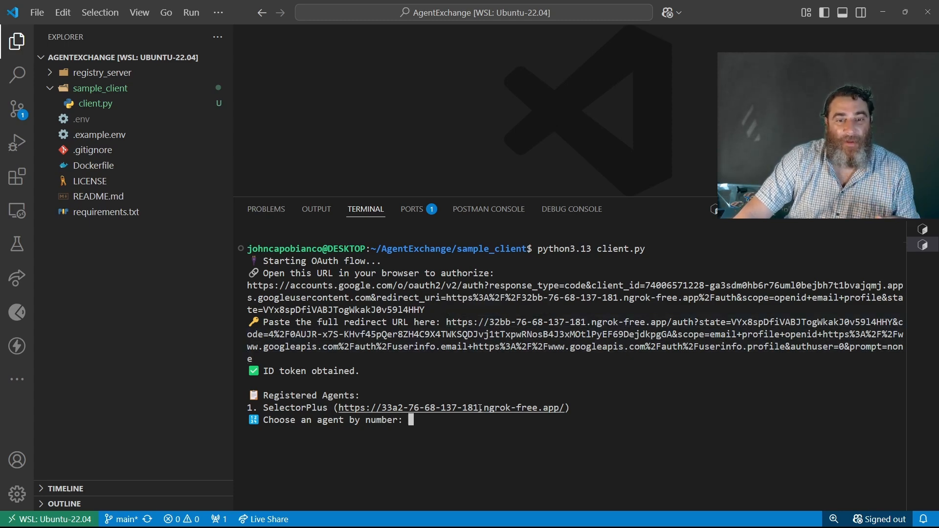
{"action": "mouse_move", "coordinate": [473, 451]}
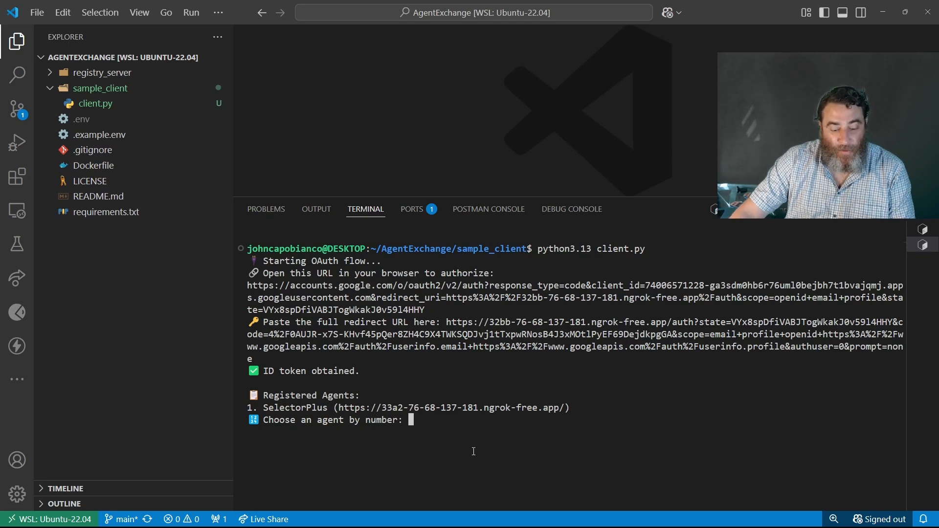
Choose agent 1 (SelectorPlus) and begin asking about the health of device S3
{"action": "type", "text": "1"}
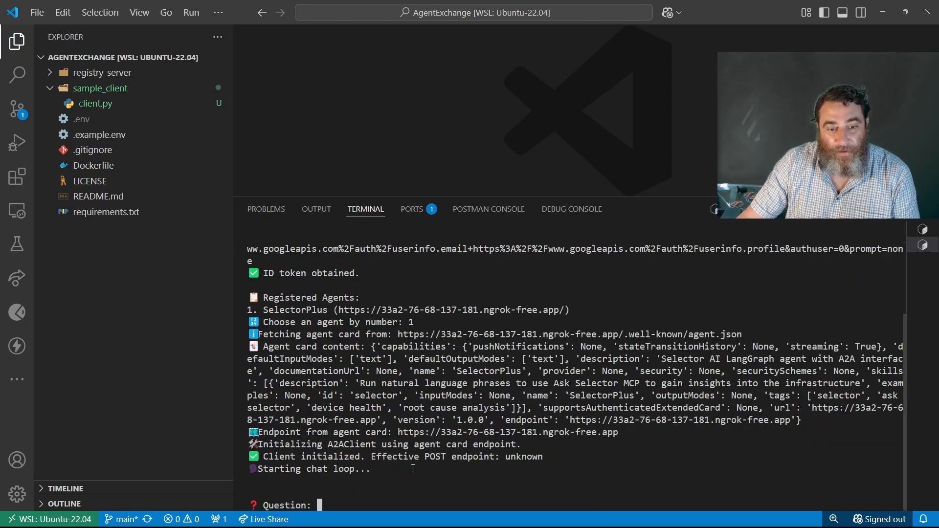
{"action": "type", "text": "Can you"}
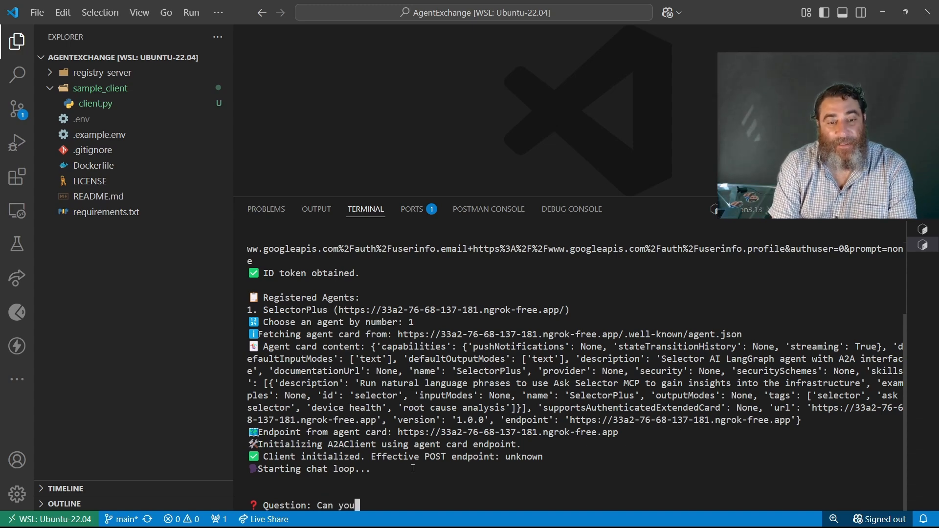
{"action": "type", "text": "please ask selecto"}
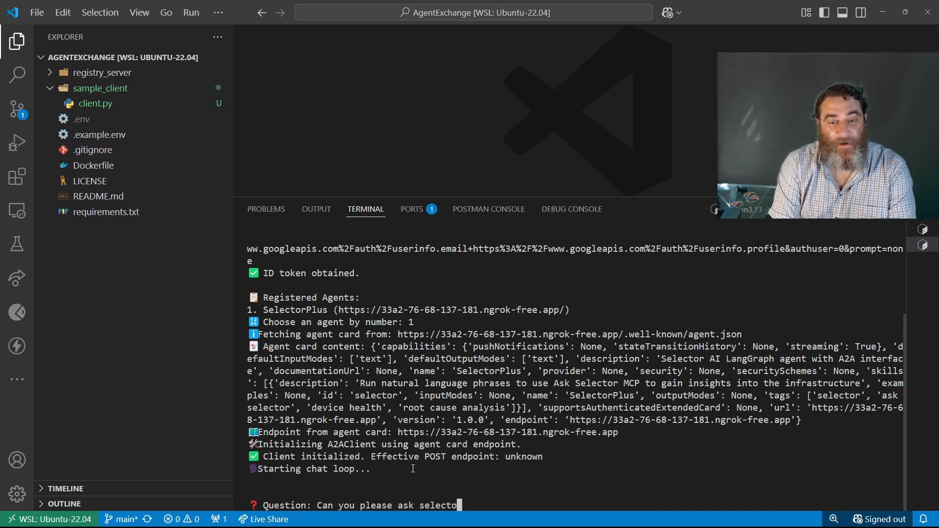
{"action": "type", "text": "the l"}
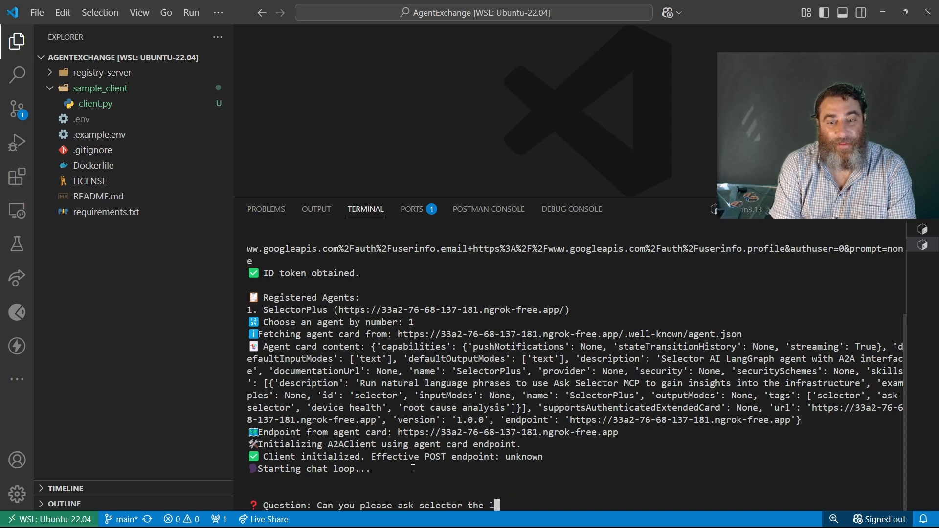
{"action": "type", "text": "health of device S3"}
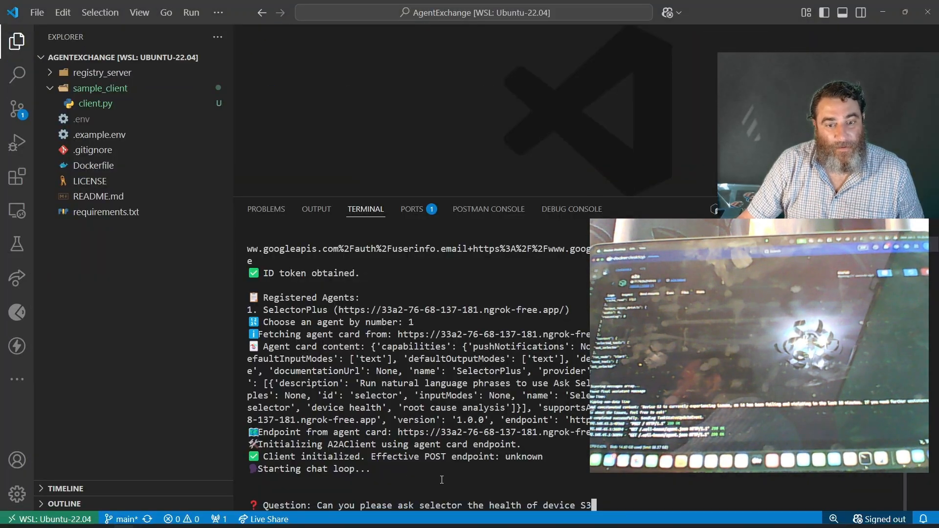
Send 'Can you please ask selector the health of device S3' to SelectorPlus
{"action": "key", "text": "Return"}
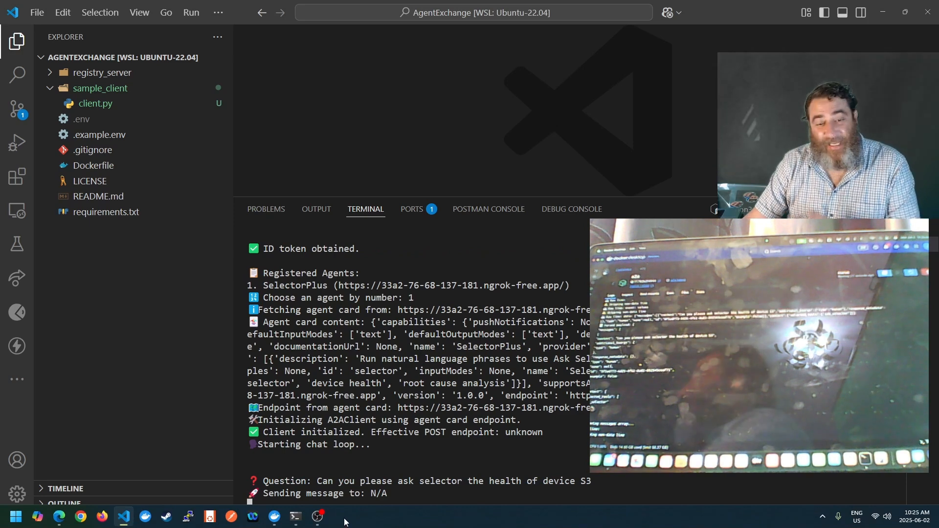
{"action": "mouse_move", "coordinate": [124, 516]}
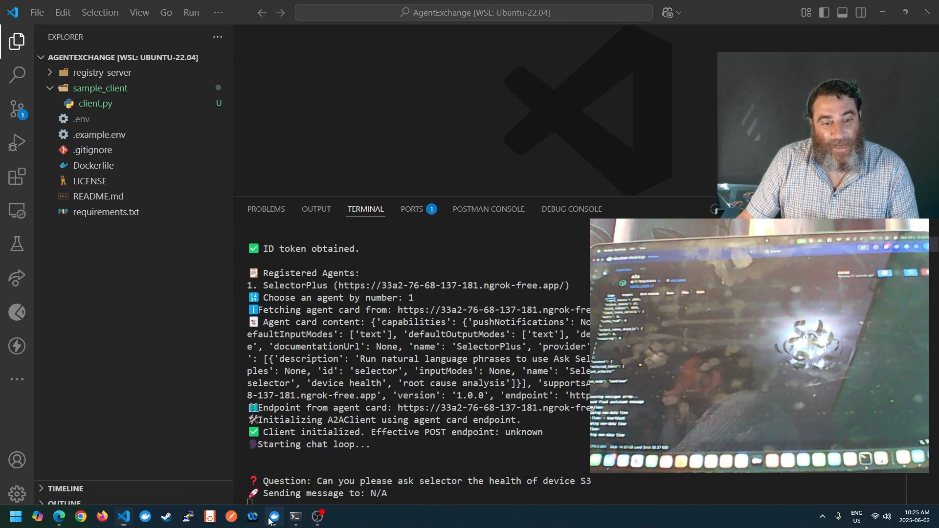
{"action": "left_click", "coordinate": [274, 516]}
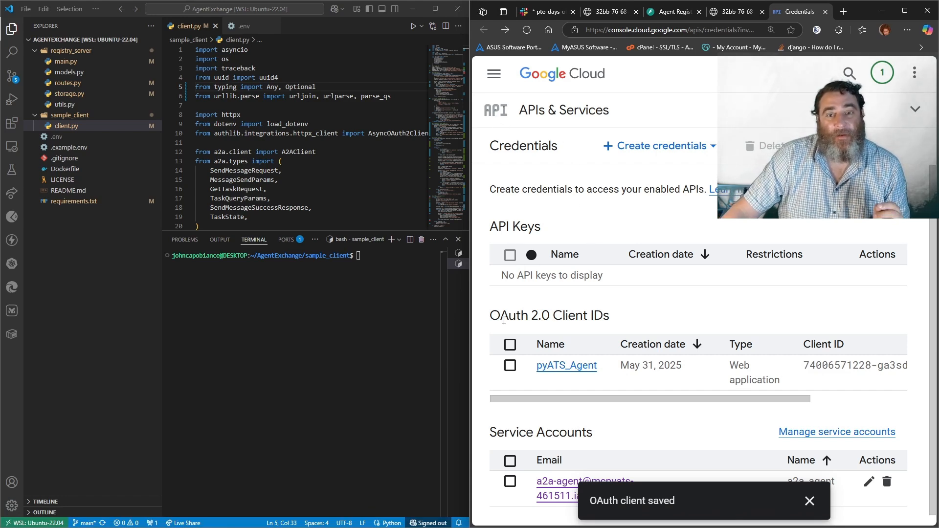
Highlight the OAuth 2.0 Client IDs section showing pyATS_Agent, then move to the registry API docs
{"action": "double_click", "coordinate": [549, 316]}
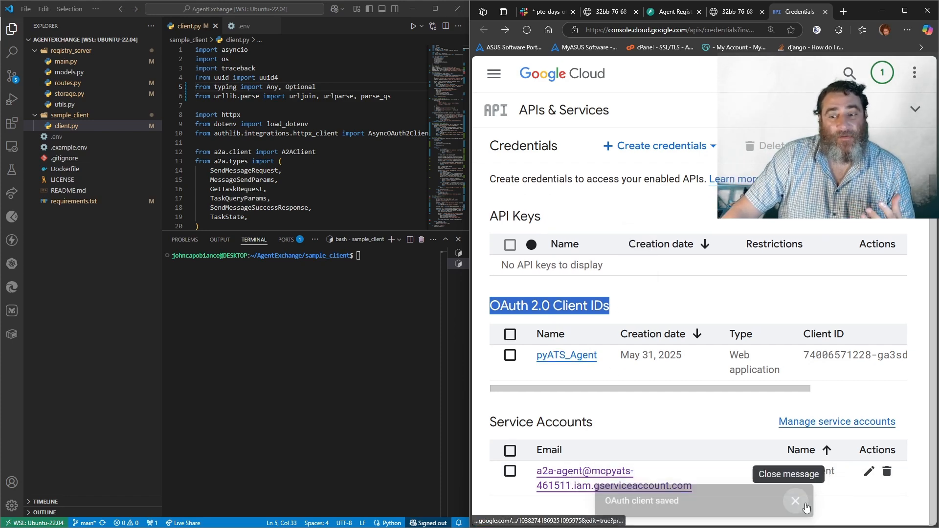
{"action": "left_click", "coordinate": [794, 500]}
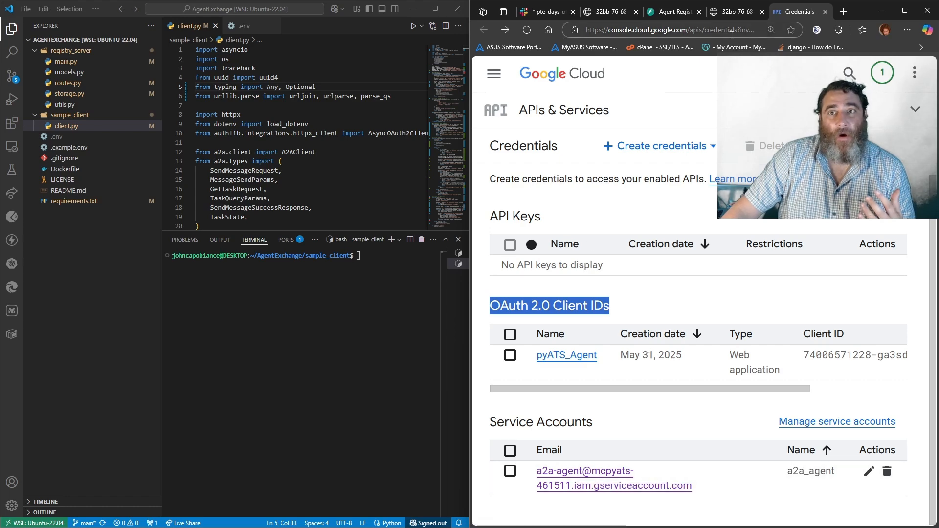
{"action": "left_click", "coordinate": [606, 11]}
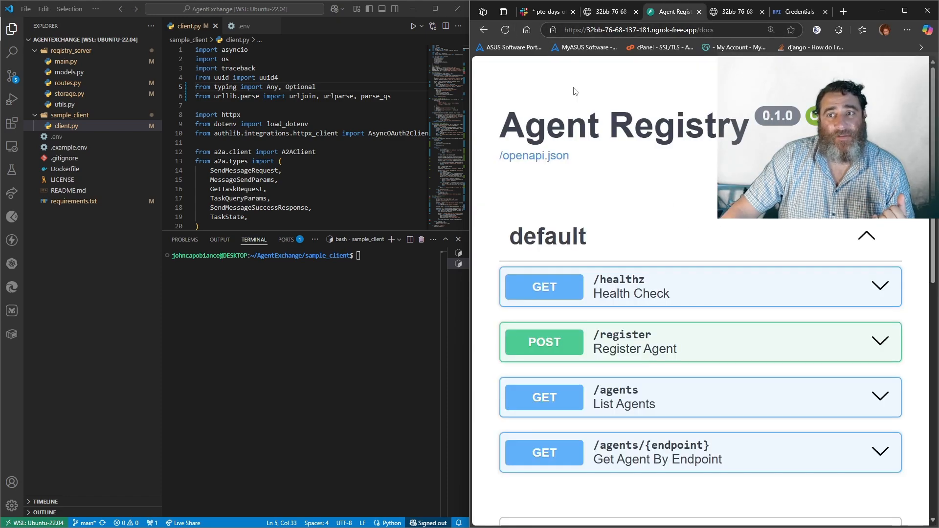
Expand the POST /register endpoint to view its example request body
{"action": "scroll", "scroll_direction": "down", "scroll_amount": 3}
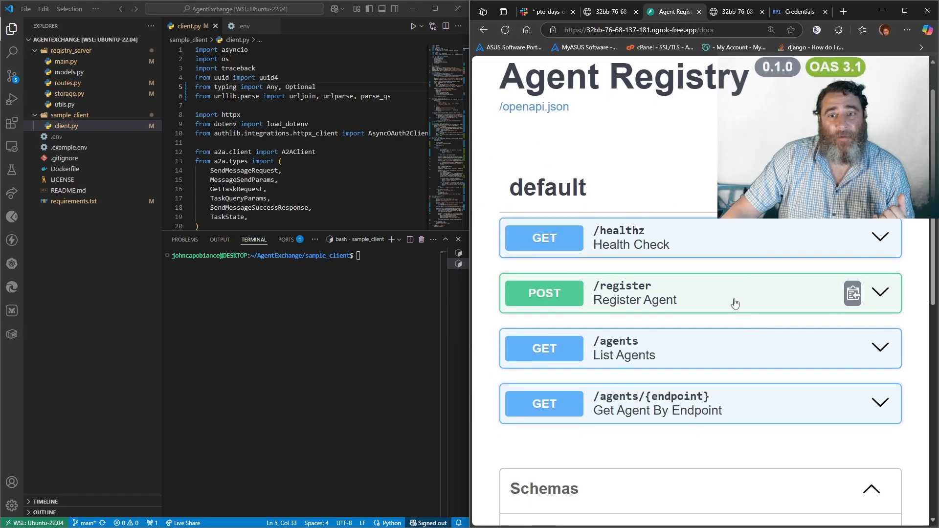
{"action": "left_click", "coordinate": [635, 293]}
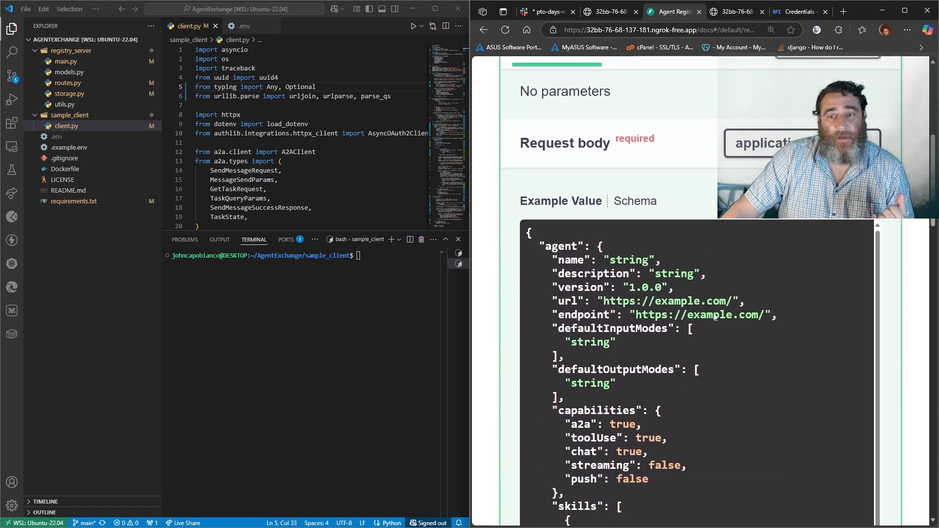
{"action": "scroll", "scroll_direction": "down", "scroll_amount": 3}
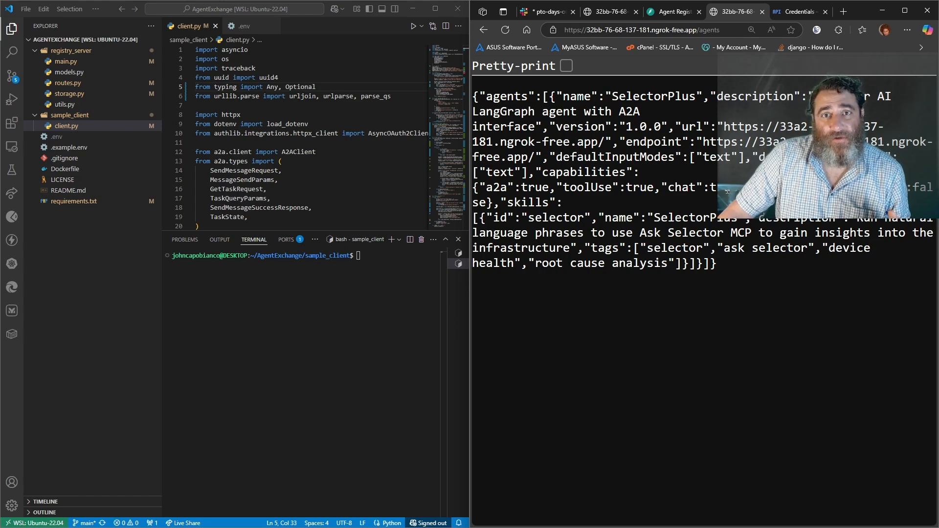
{"action": "mouse_move", "coordinate": [189, 515]}
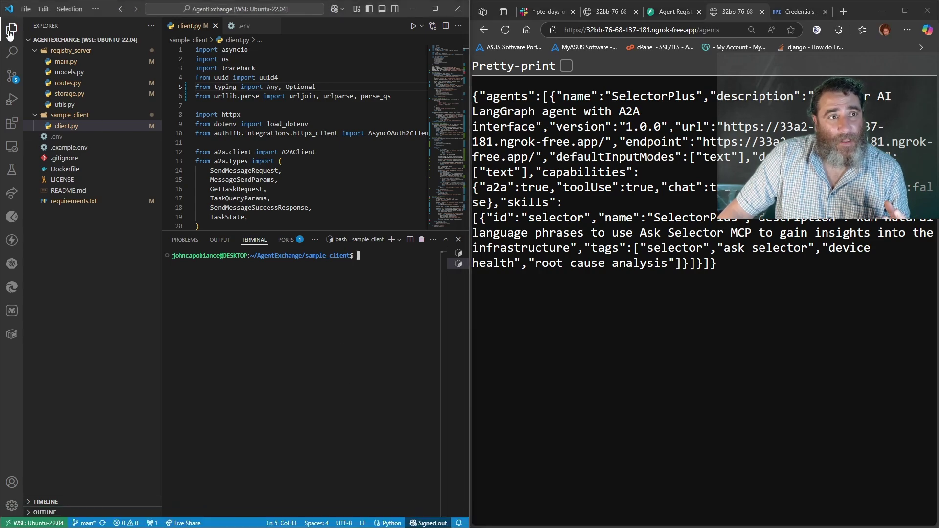
Hide the sidebar, zoom in, maximize the terminal and clear it for rerunning the client
{"action": "left_click", "coordinate": [96, 8]}
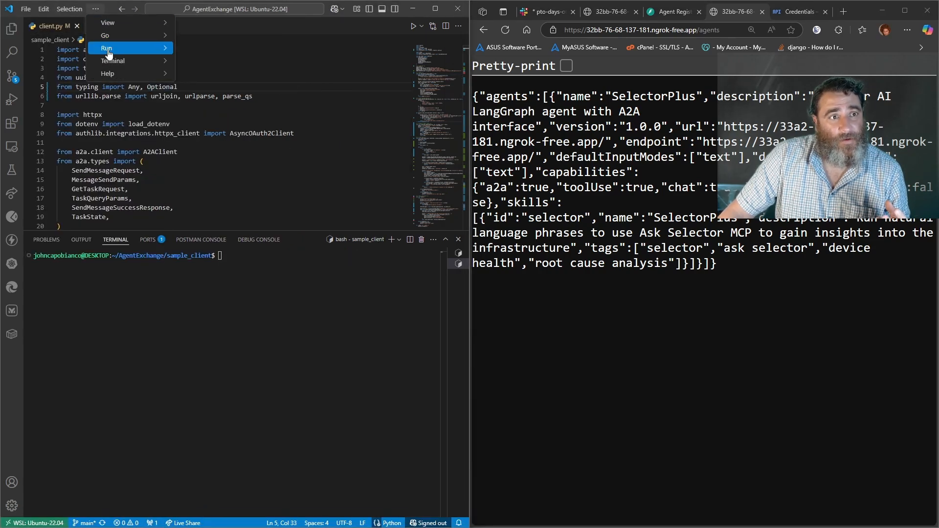
{"action": "left_click", "coordinate": [108, 23]}
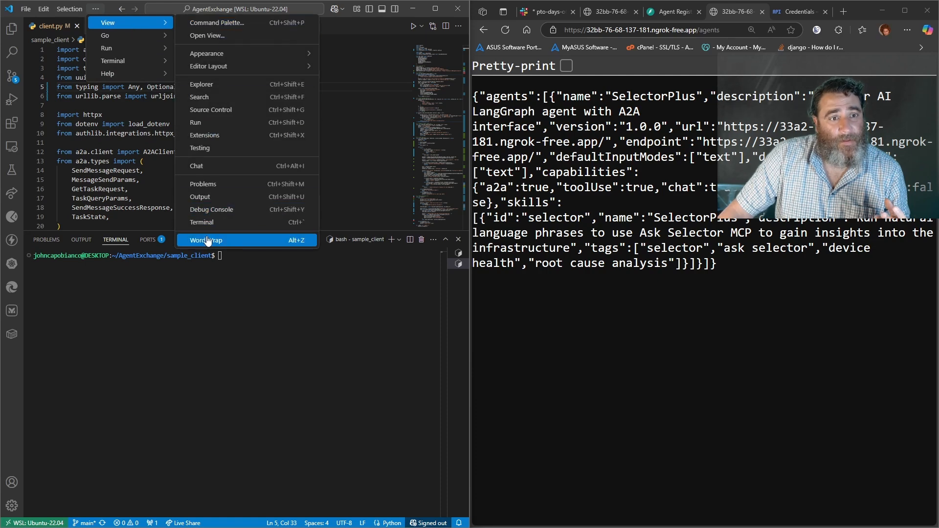
{"action": "left_click", "coordinate": [207, 53]}
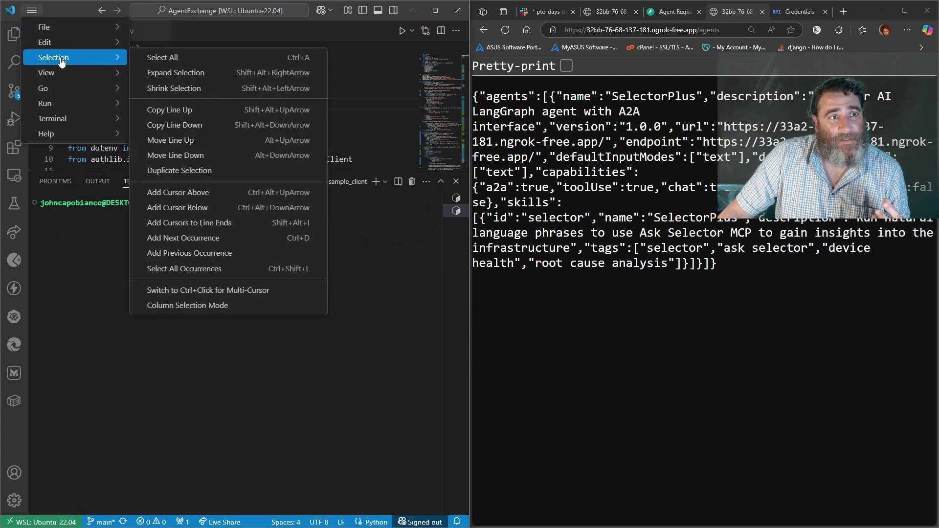
{"action": "left_click", "coordinate": [46, 72]}
{"action": "type", "text": "clear"}
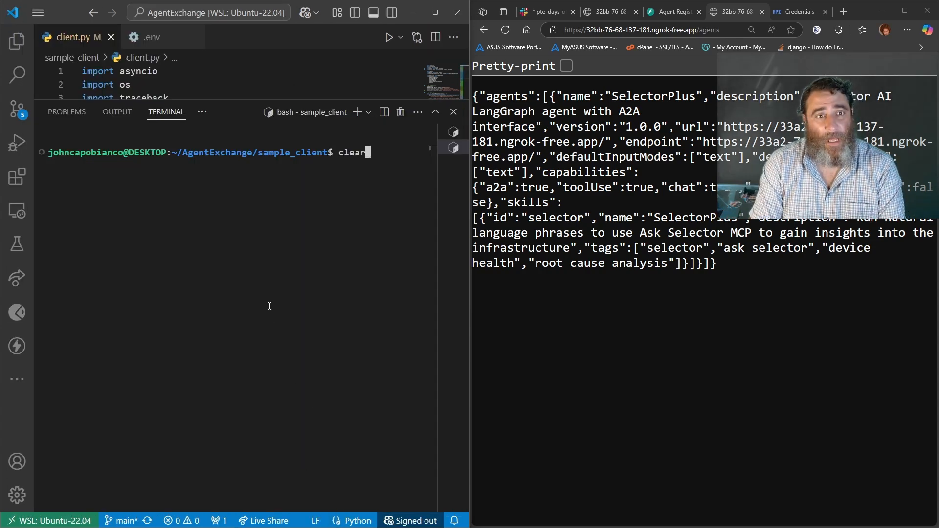
{"action": "type", "text": "python3.13 client.py"}
{"action": "key", "text": "Return"}
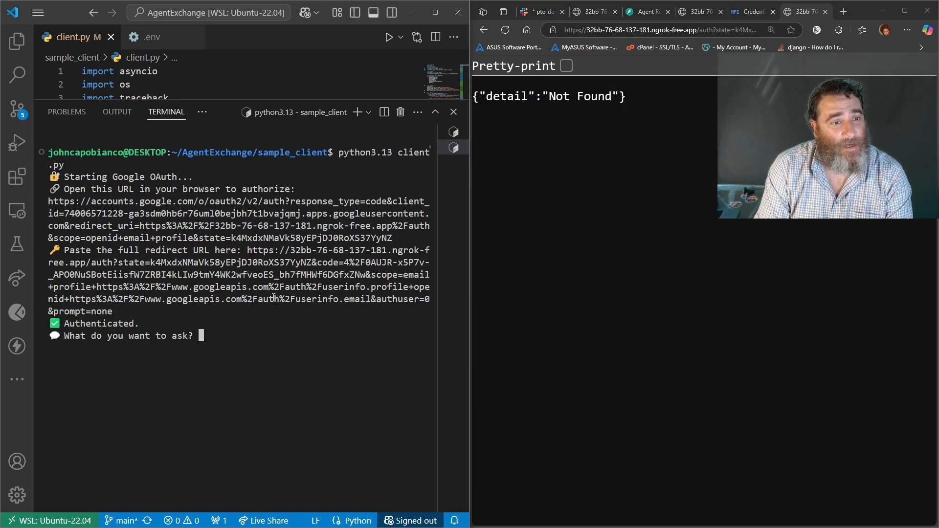
Send a mistyped device S3 health question to SelectorPlus, then stop and rerun the client with Ctrl+C
{"action": "type", "text": "Can yu"}
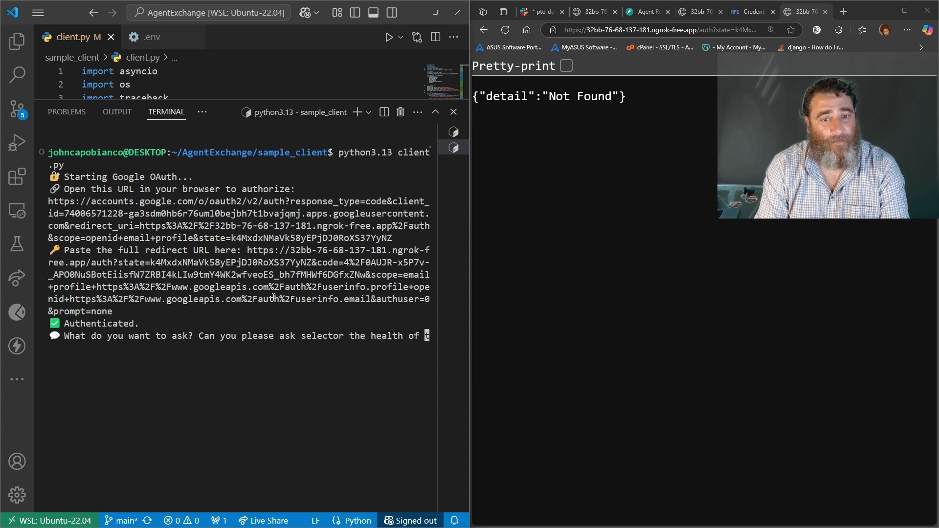
{"action": "type", "text": "deivde"}
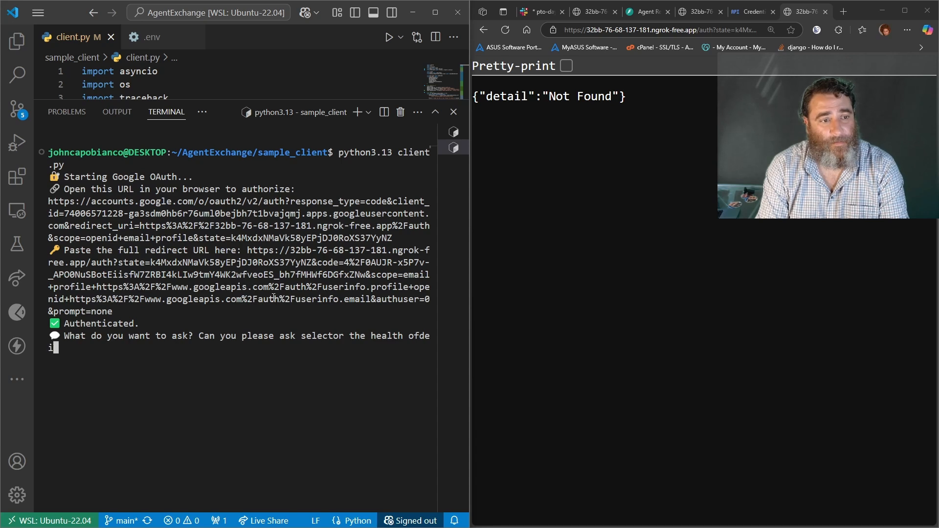
{"action": "type", "text": "vice S3"}
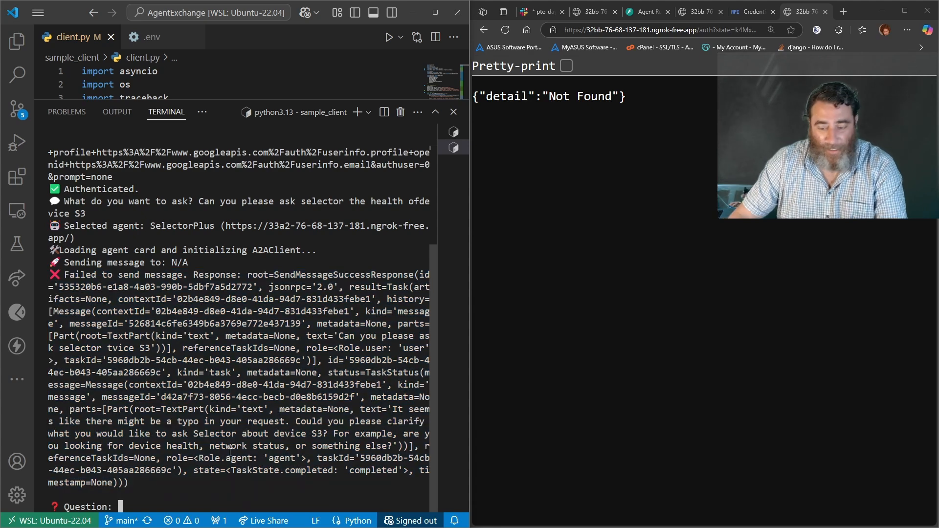
{"action": "key", "text": "ctrl+c"}
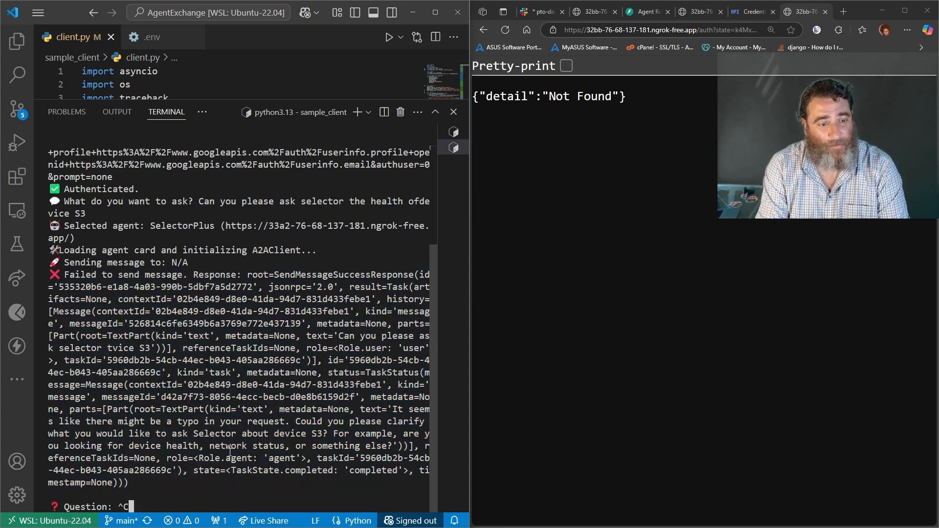
{"action": "key", "text": "ctrl+c"}
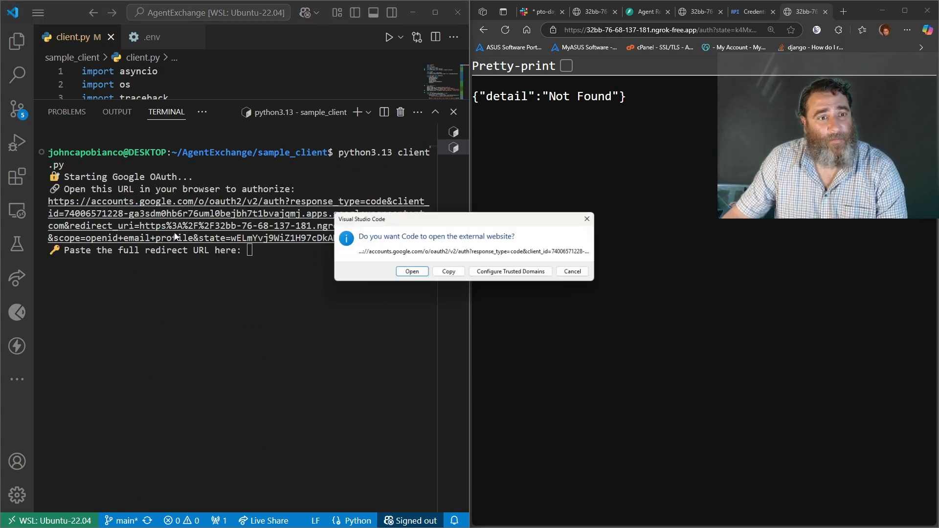
Re-authenticate via Google sign-in and send 'Can you please ask selector the health of device S3'
{"action": "left_click", "coordinate": [412, 271]}
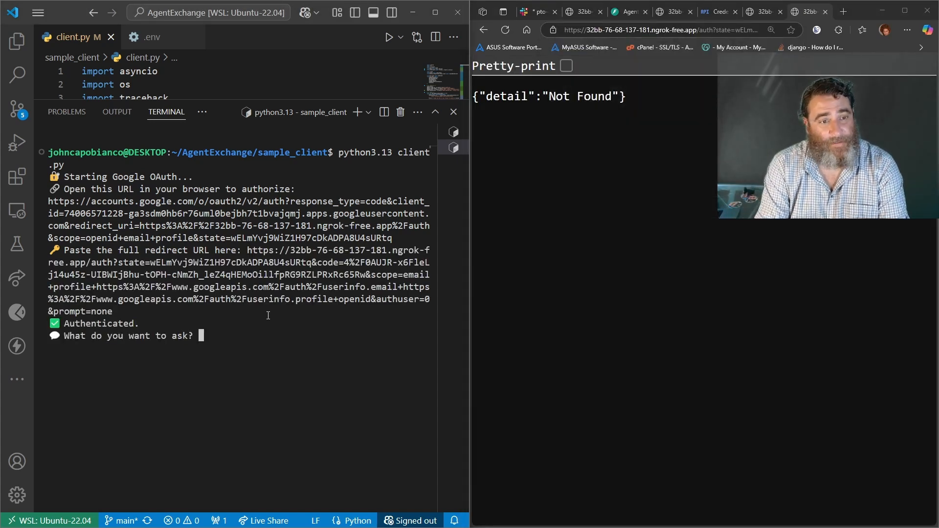
{"action": "type", "text": "Can you please ask"}
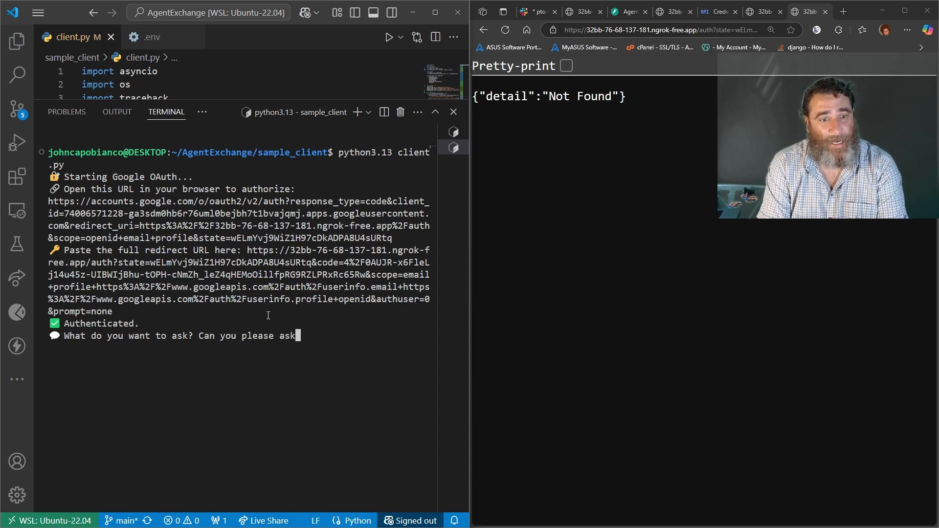
{"action": "type", "text": "selector the heal"}
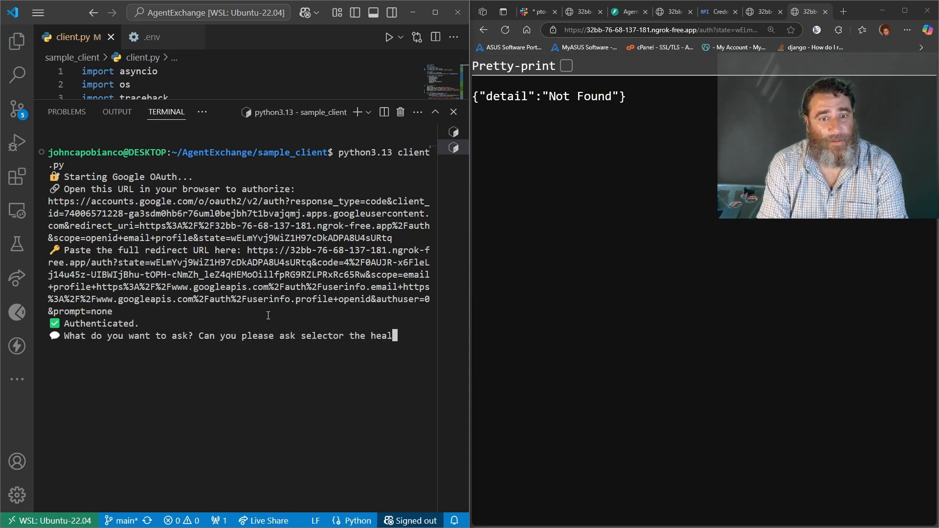
{"action": "type", "text": "th of device S"}
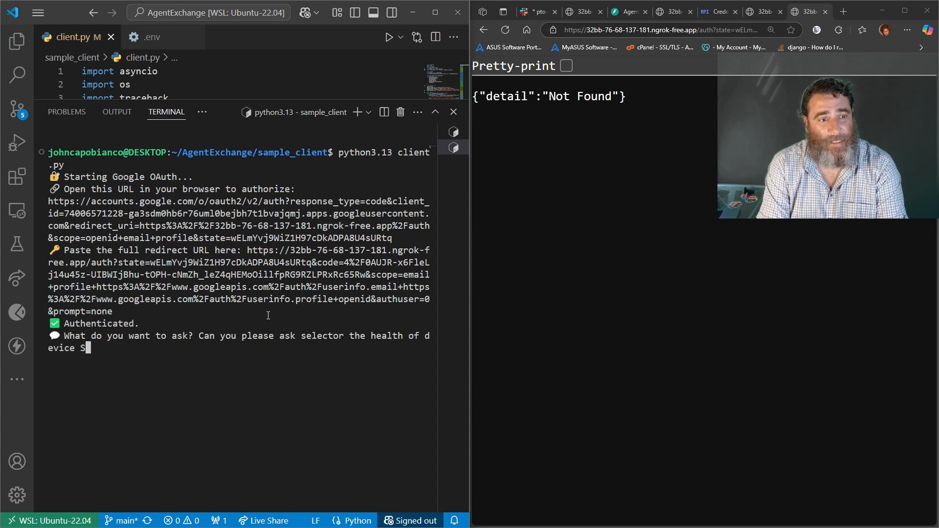
{"action": "key", "text": "Return"}
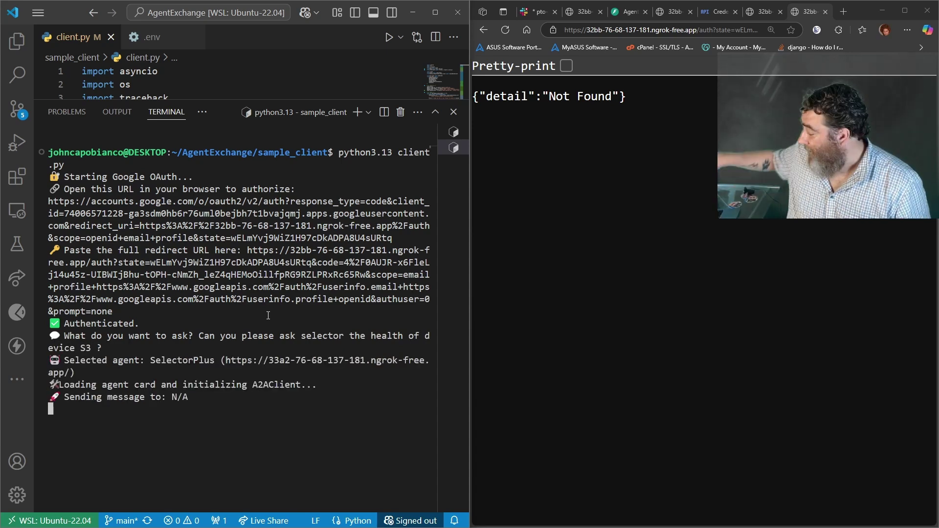